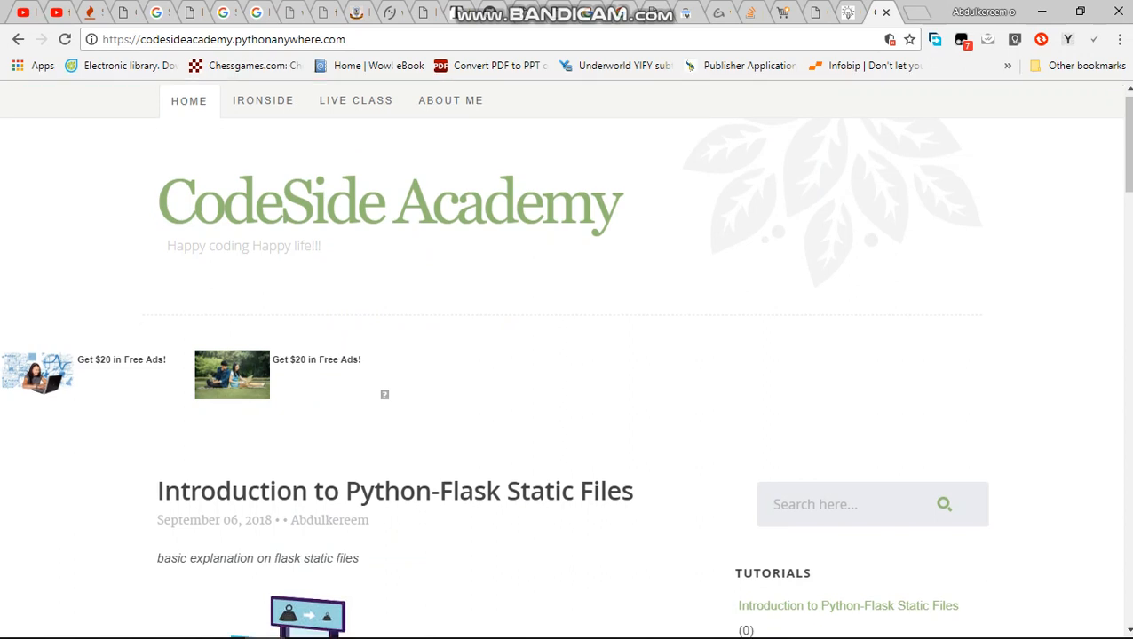
- Run the dummy.py chatbot script and let its training reach 100%
{"action": "scroll", "scroll_direction": "down", "scroll_amount": 3}
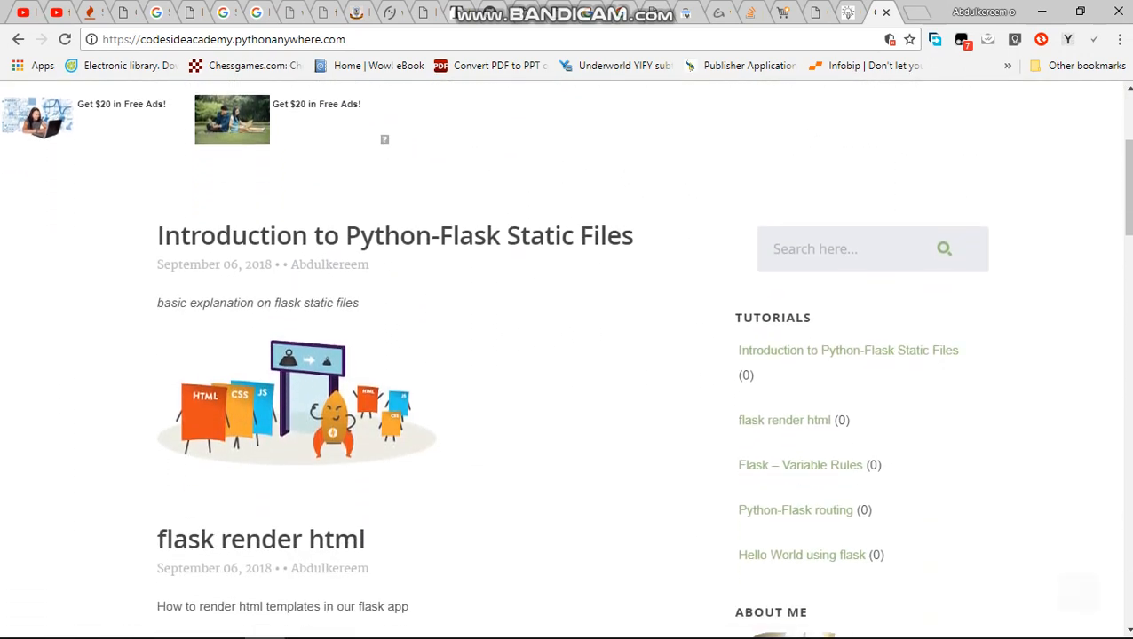
{"action": "scroll", "scroll_direction": "down", "scroll_amount": 3}
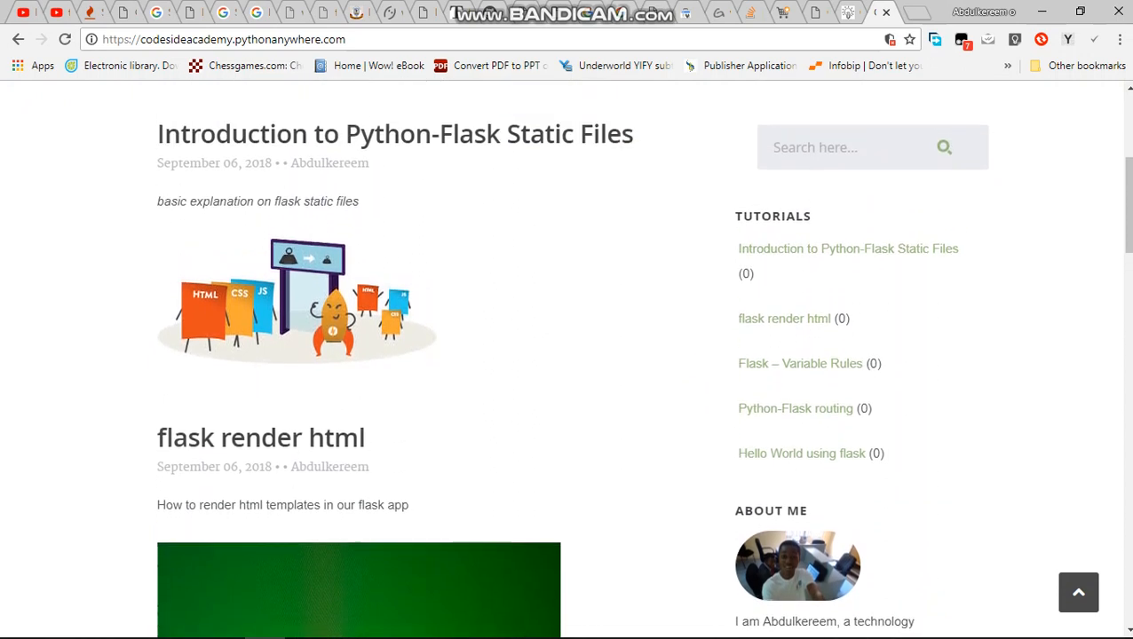
{"action": "scroll", "scroll_direction": "up", "scroll_amount": 3}
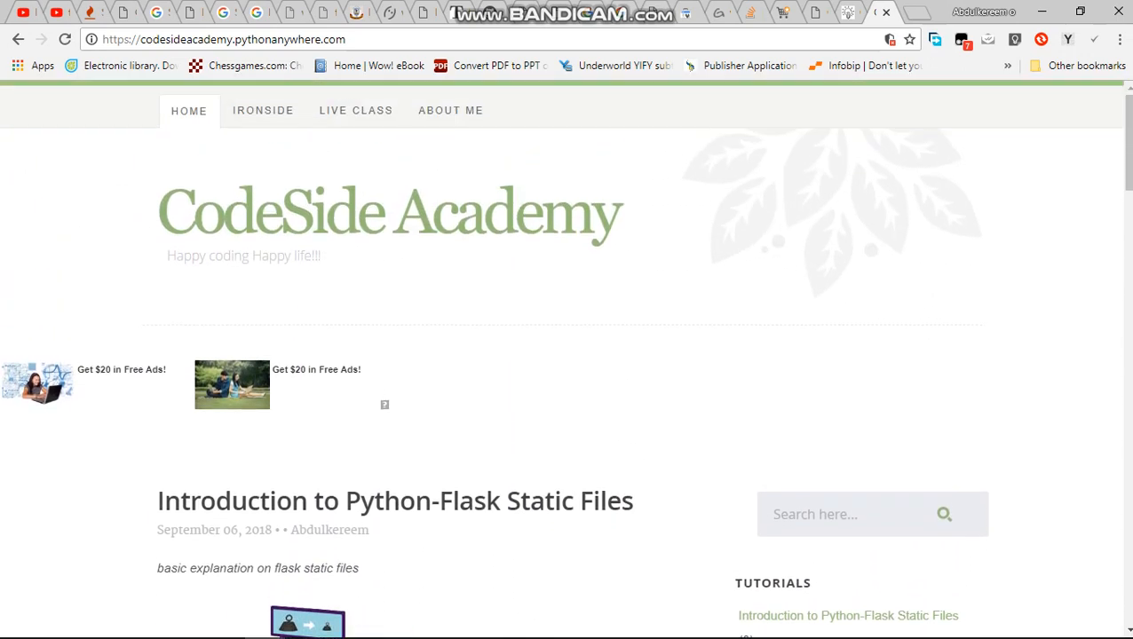
{"action": "scroll", "scroll_direction": "down", "scroll_amount": 3}
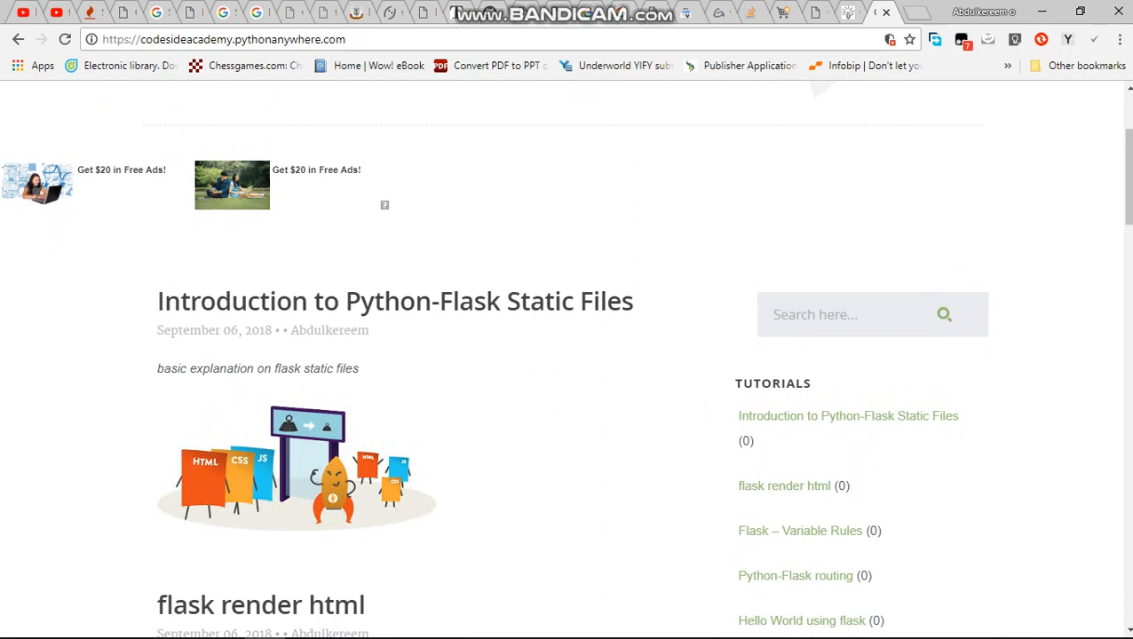
{"action": "scroll", "scroll_direction": "down", "scroll_amount": 3}
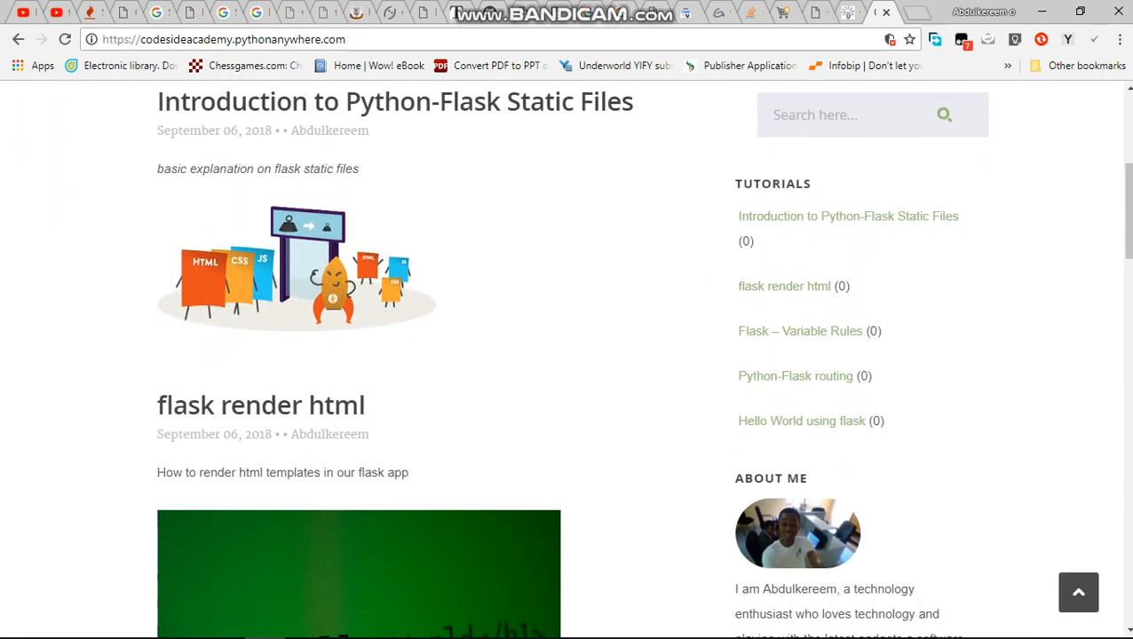
{"action": "scroll", "scroll_direction": "down", "scroll_amount": 3}
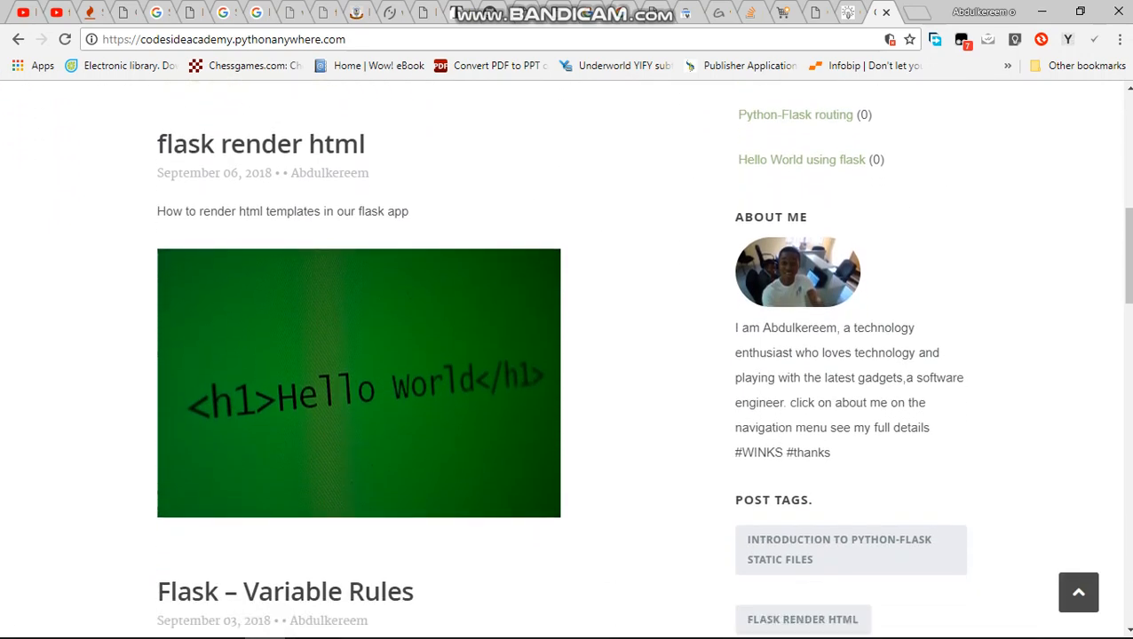
{"action": "scroll", "scroll_direction": "down", "scroll_amount": 3}
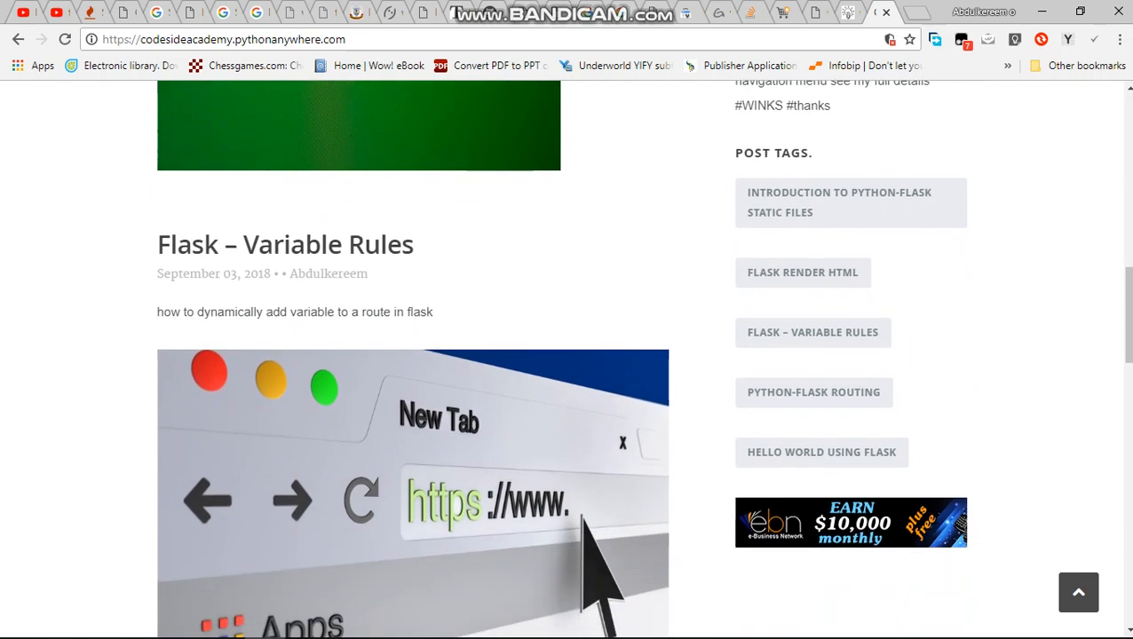
{"action": "scroll", "scroll_direction": "down", "scroll_amount": 3}
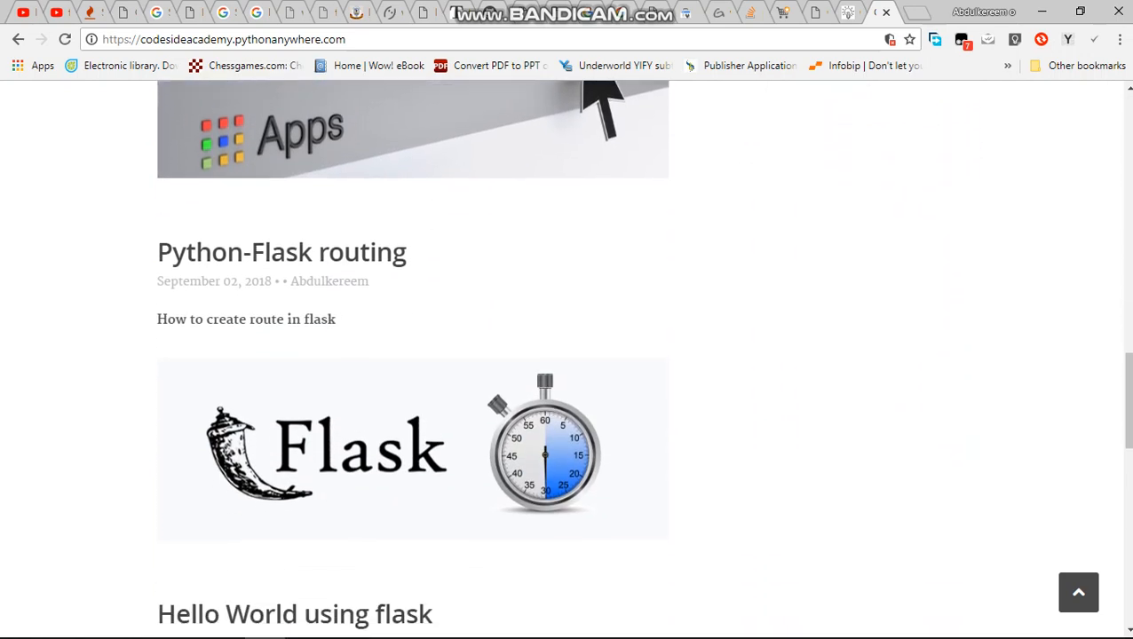
{"action": "scroll", "scroll_direction": "up", "scroll_amount": 3}
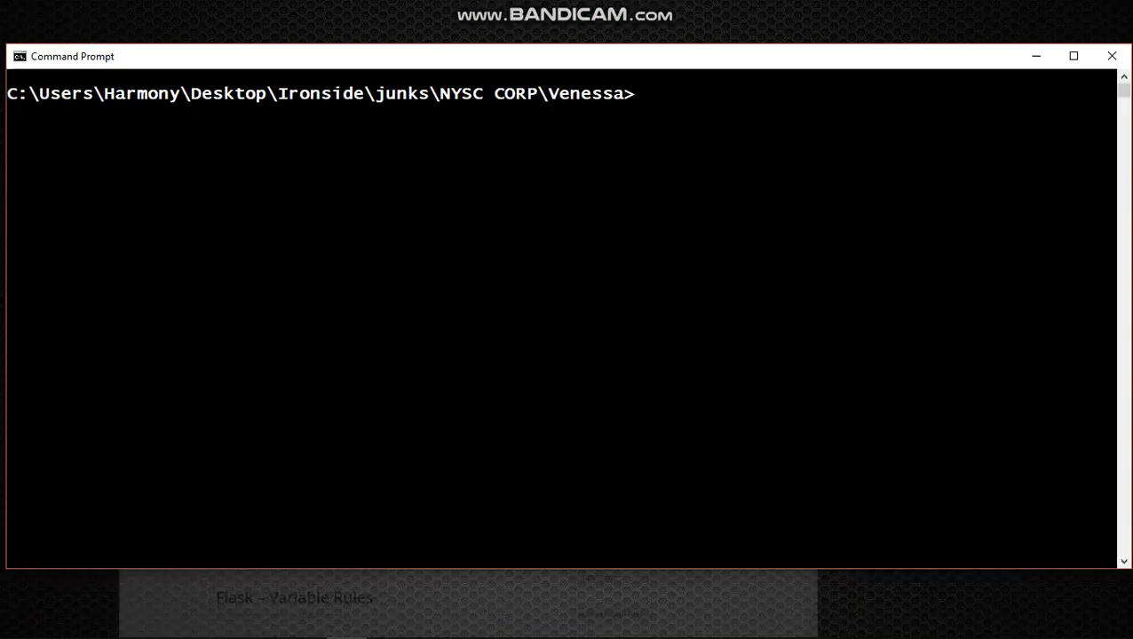
{"action": "type", "text": "python dummy.py"}
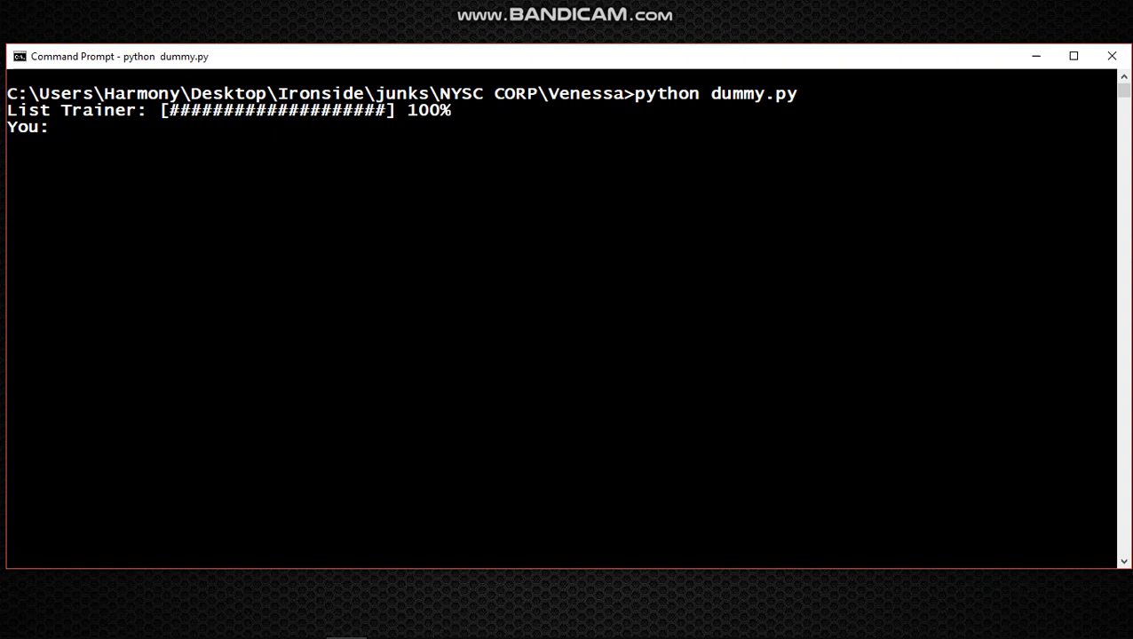
- Send the message 'hi' and receive the reply "how you doing"
{"action": "type", "text": "hi"}
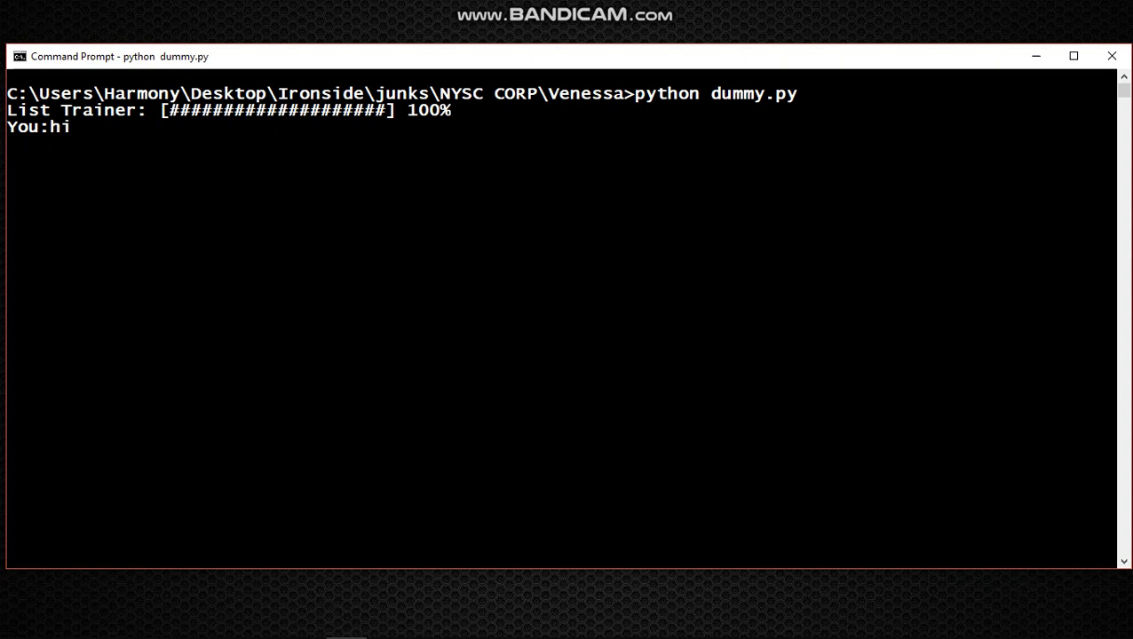
{"action": "key", "text": "Return"}
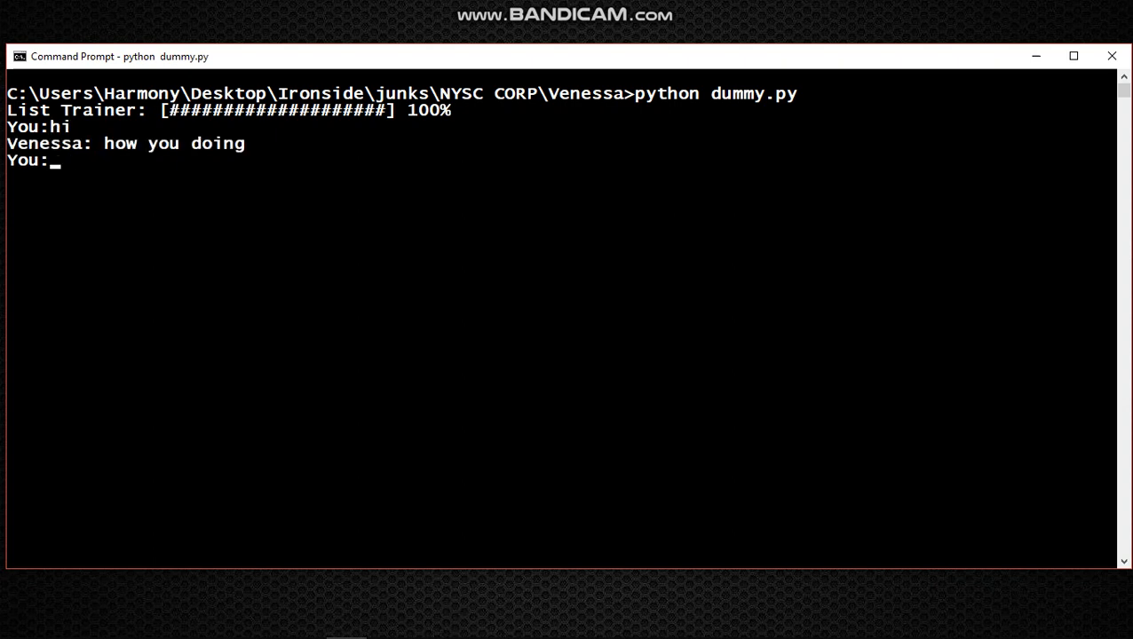